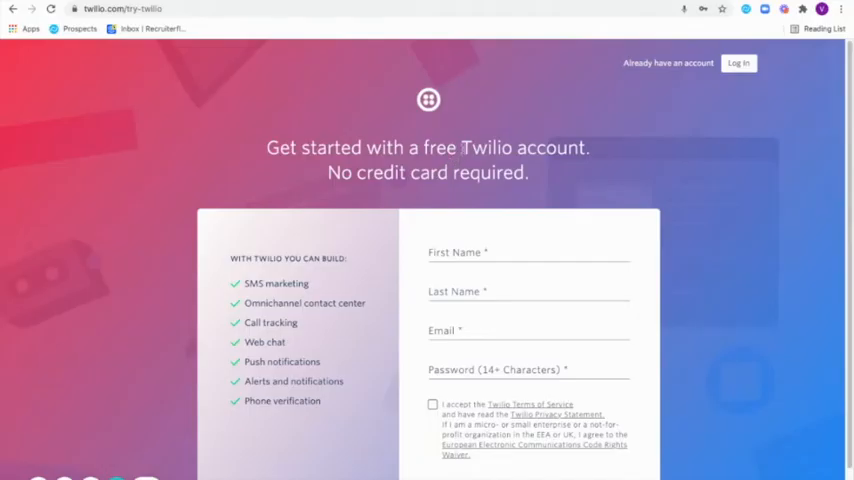
# - Log in from the Try Twilio page and land on the Console dashboard
pyautogui.doubleClick(491, 147)
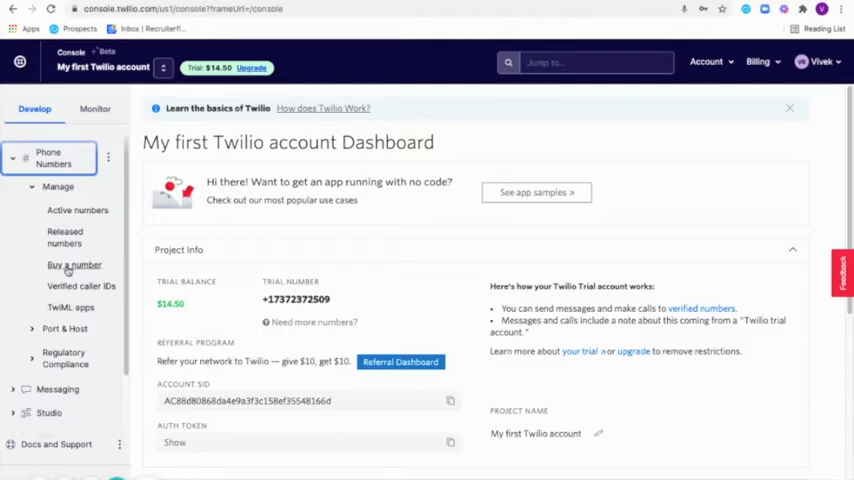
# - Search for local numbers in 'austin' by locality, requiring Voice and SMS
pyautogui.click(74, 264)
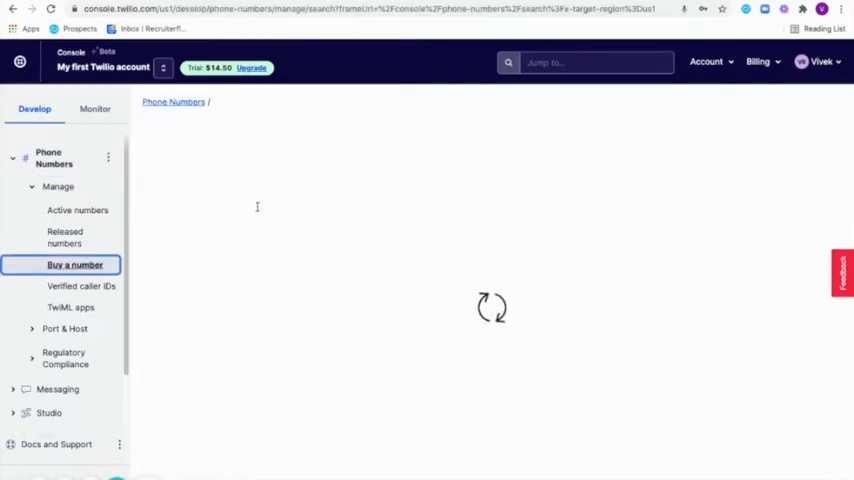
pyautogui.moveTo(258, 211)
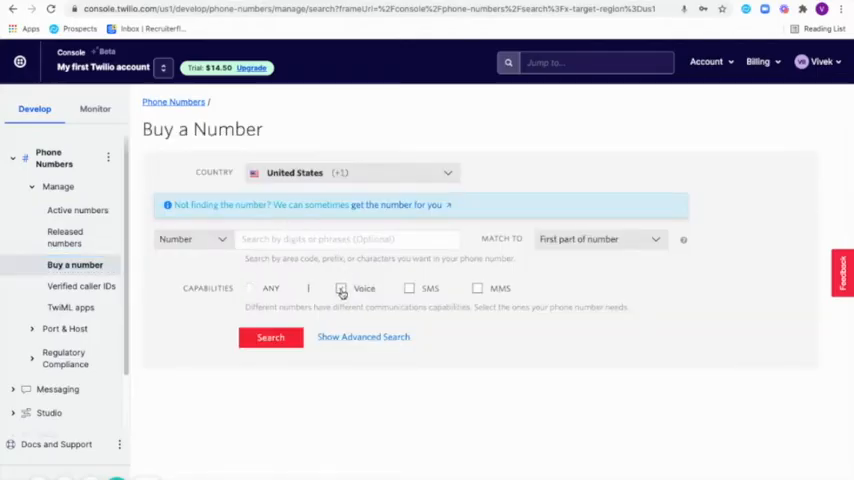
pyautogui.click(409, 288)
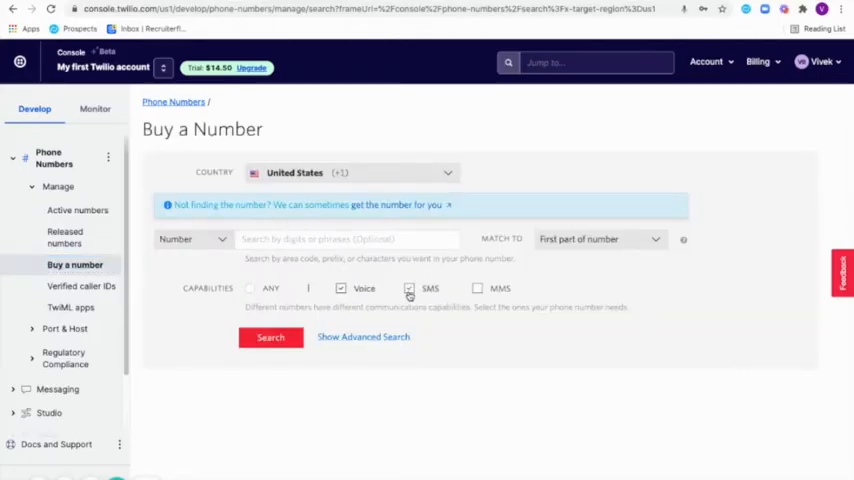
pyautogui.click(410, 288)
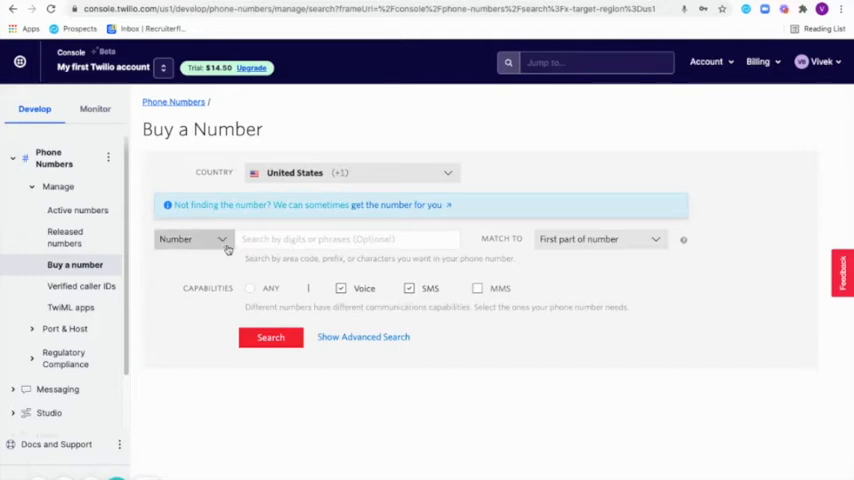
pyautogui.click(193, 239)
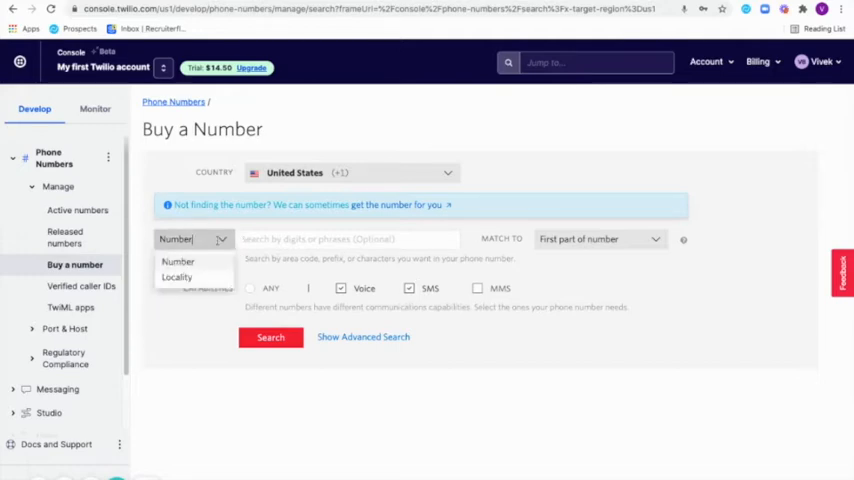
pyautogui.click(177, 277)
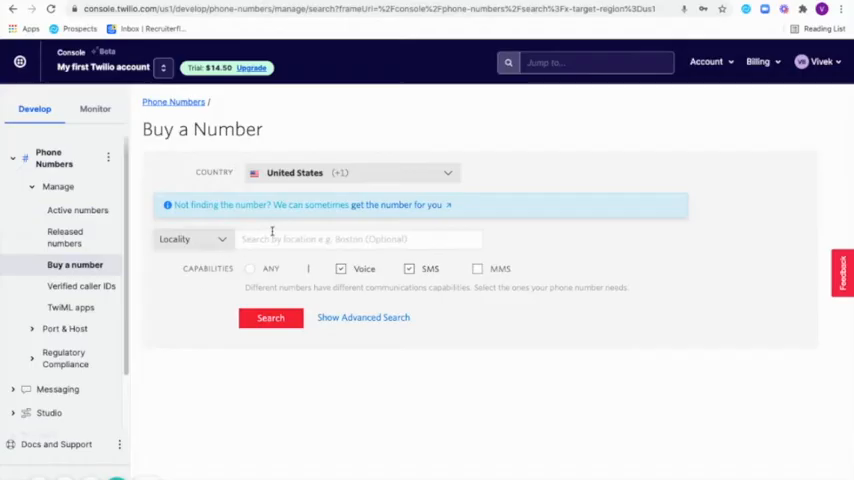
pyautogui.write('austin')
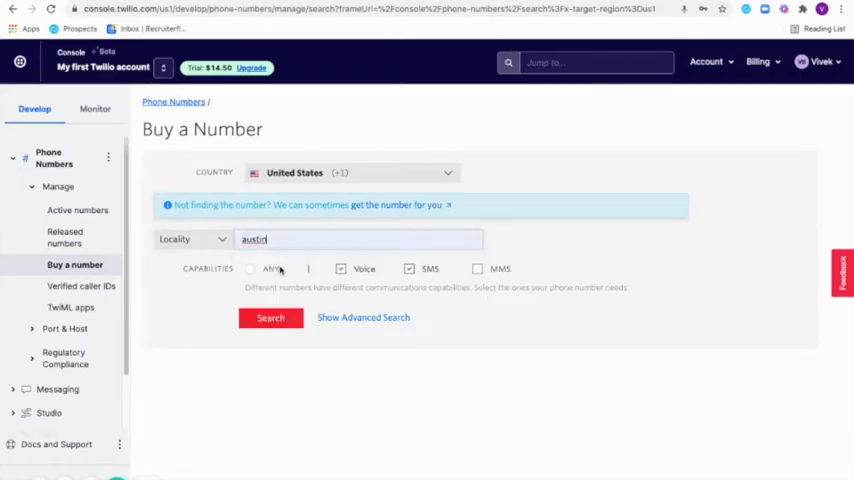
pyautogui.click(270, 318)
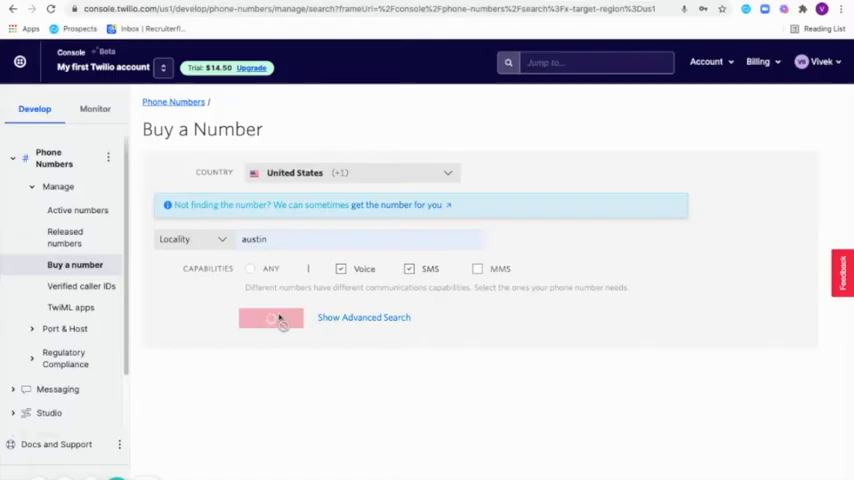
pyautogui.click(270, 318)
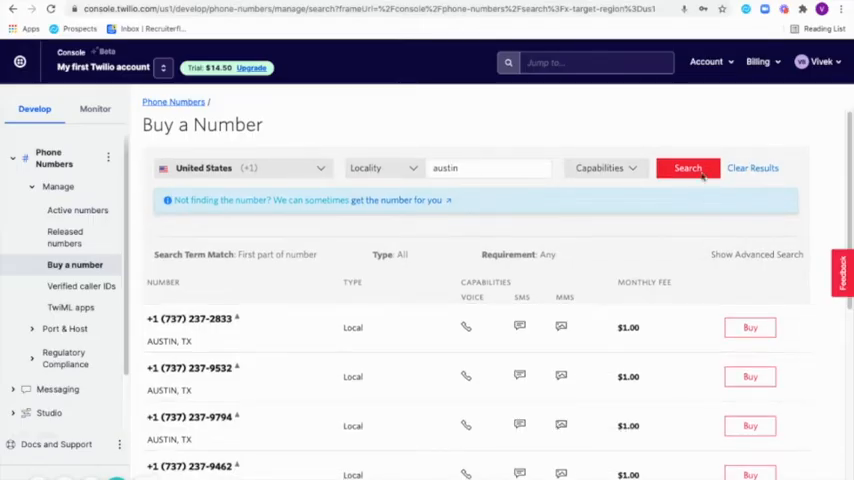
# - Visit General account settings, then return to the dashboard's trial number and Account SID
pyautogui.click(706, 61)
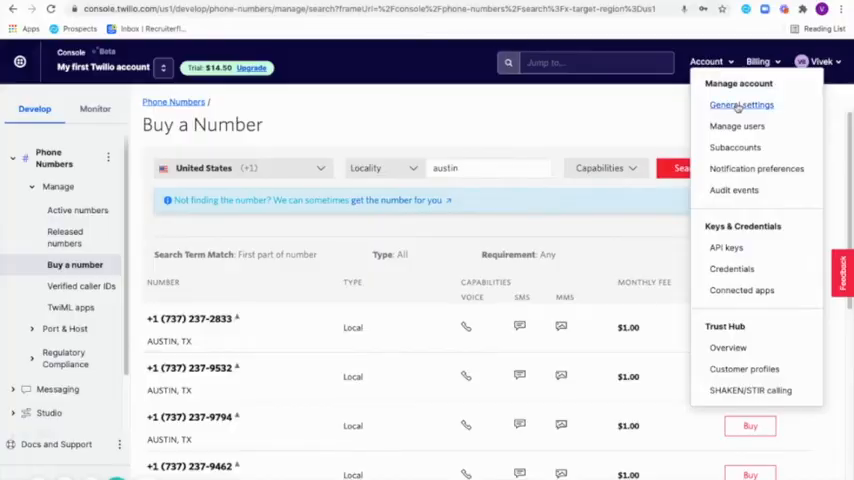
pyautogui.click(741, 104)
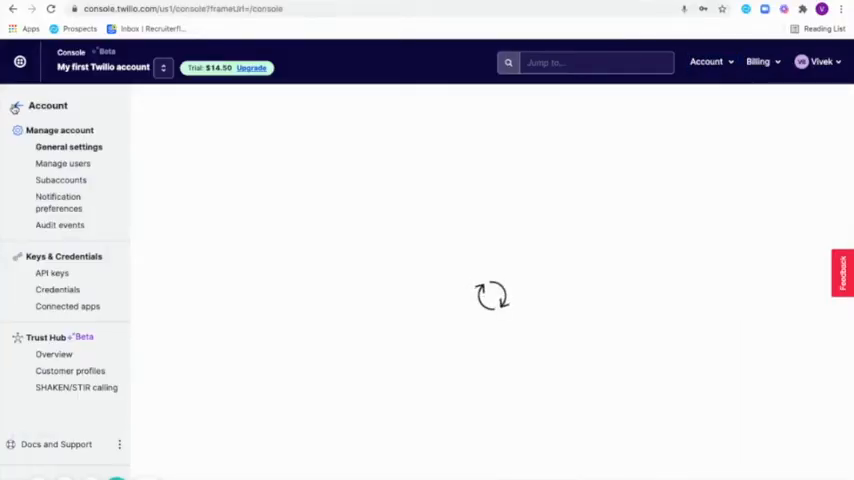
pyautogui.click(35, 108)
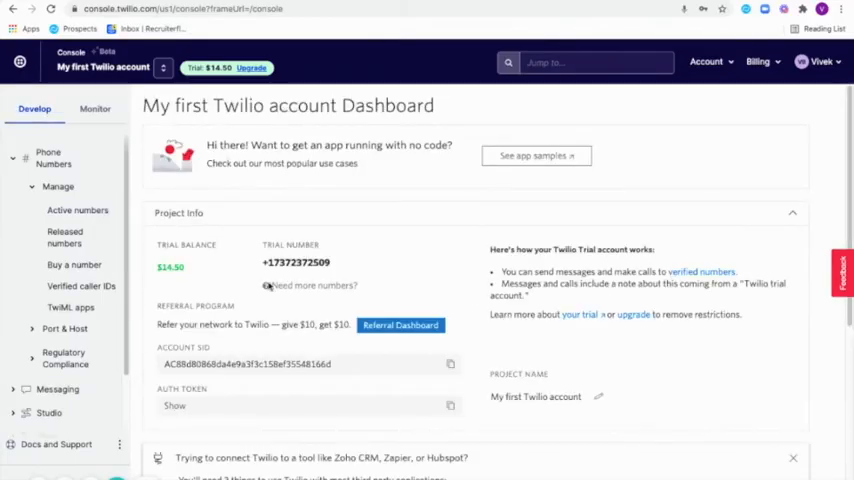
pyautogui.scroll(-3)
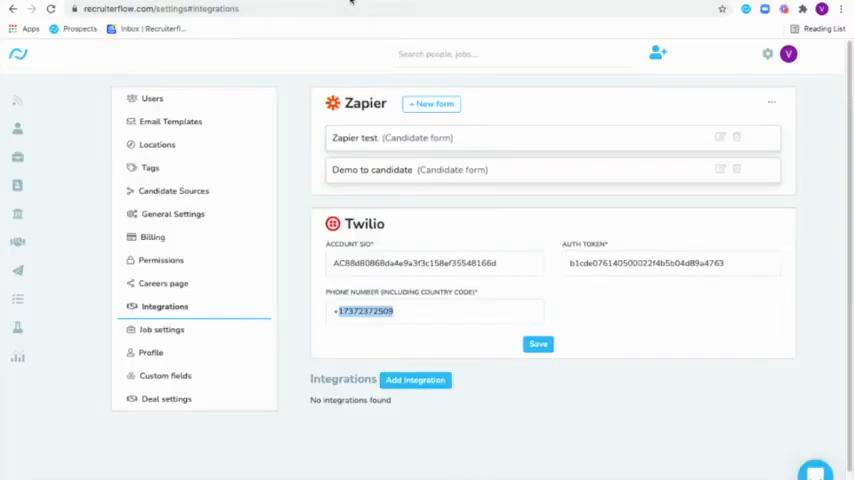
# - Confirm the Twilio SID, Auth Token and phone number in Integrations, then save
pyautogui.click(151, 98)
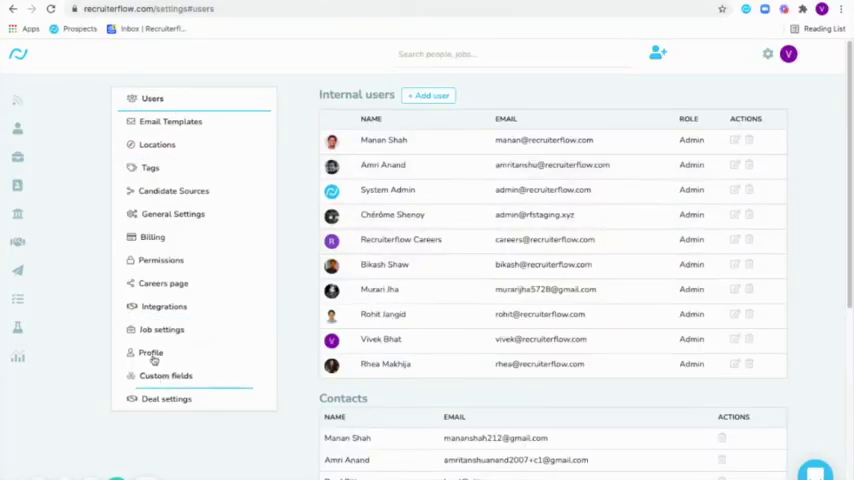
pyautogui.click(164, 306)
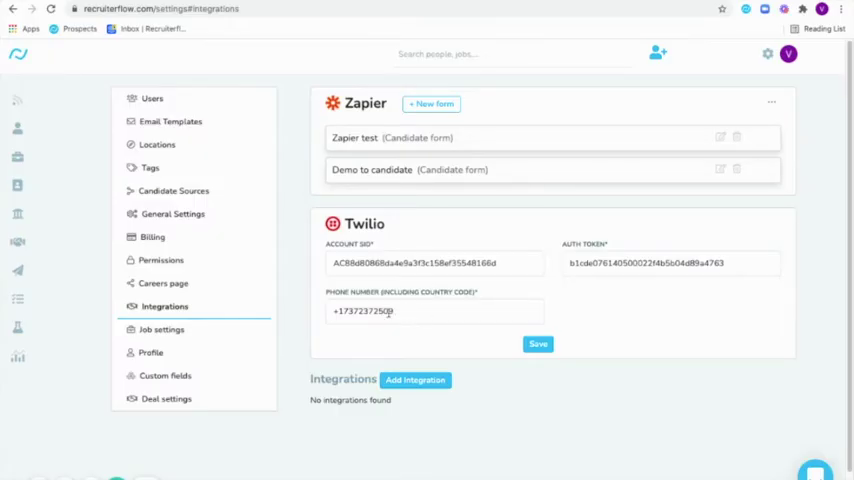
pyautogui.click(537, 344)
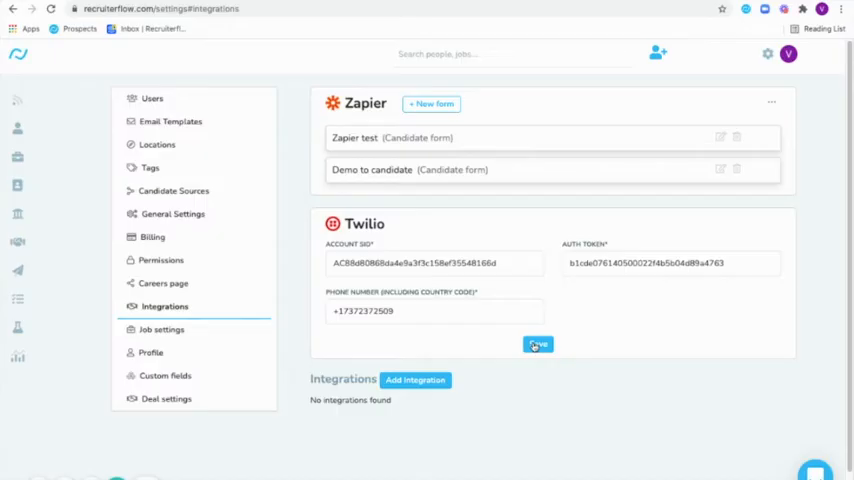
pyautogui.click(537, 344)
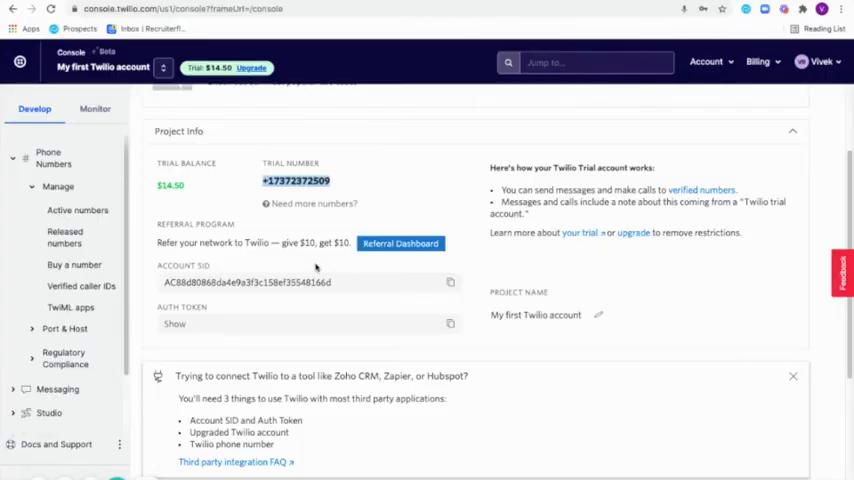
pyautogui.moveTo(400, 256)
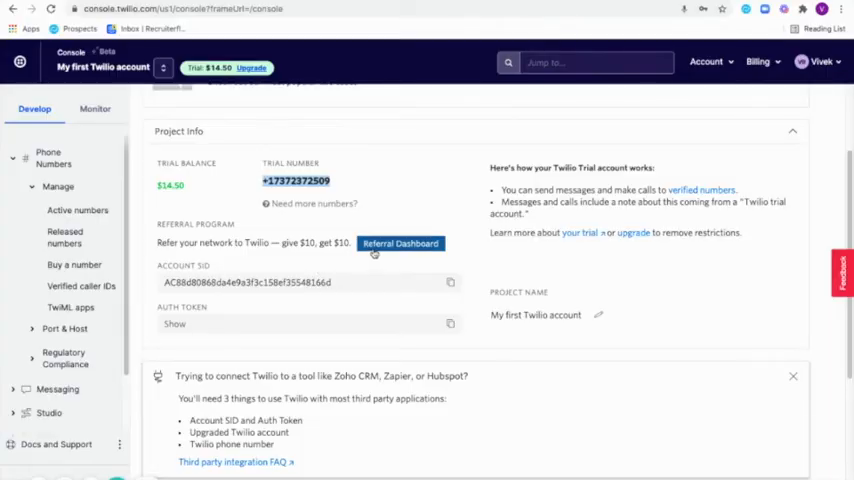
# - Open Phone Numbers > Manage > Active numbers and view the number's configuration
pyautogui.click(55, 157)
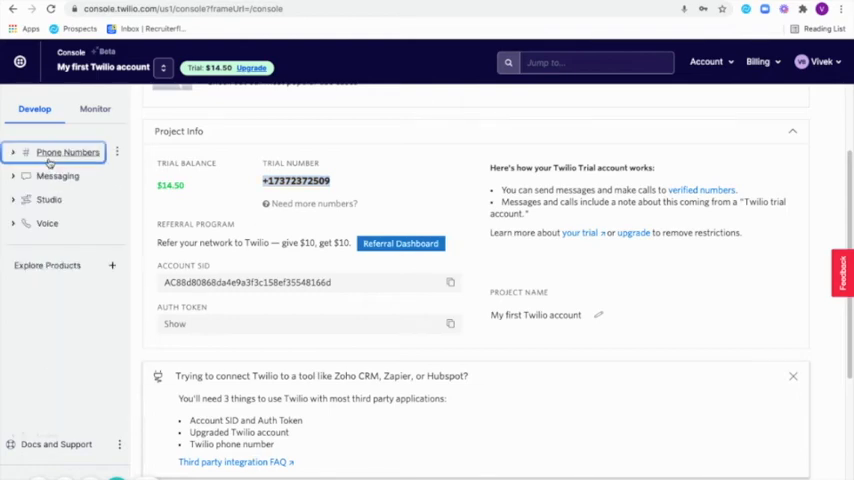
pyautogui.click(67, 152)
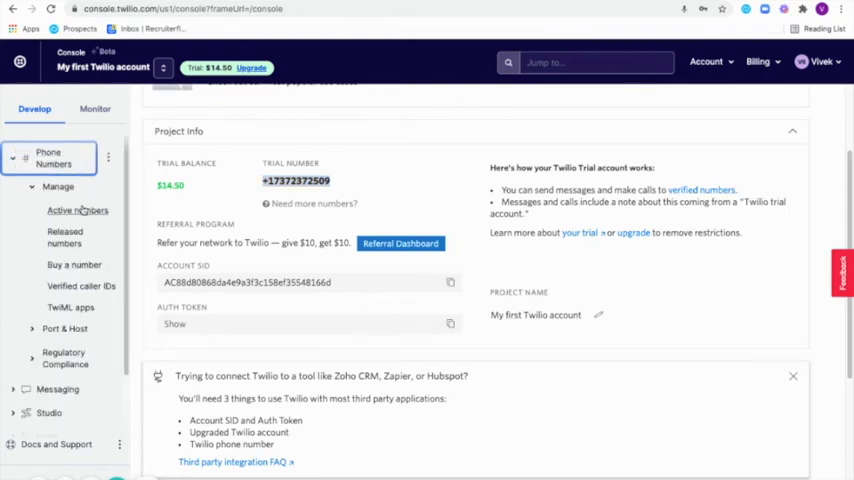
pyautogui.click(77, 210)
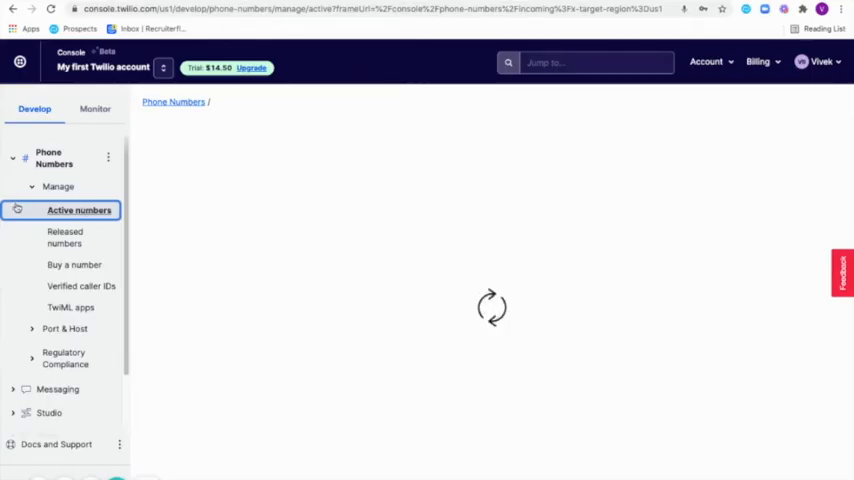
pyautogui.moveTo(206, 216)
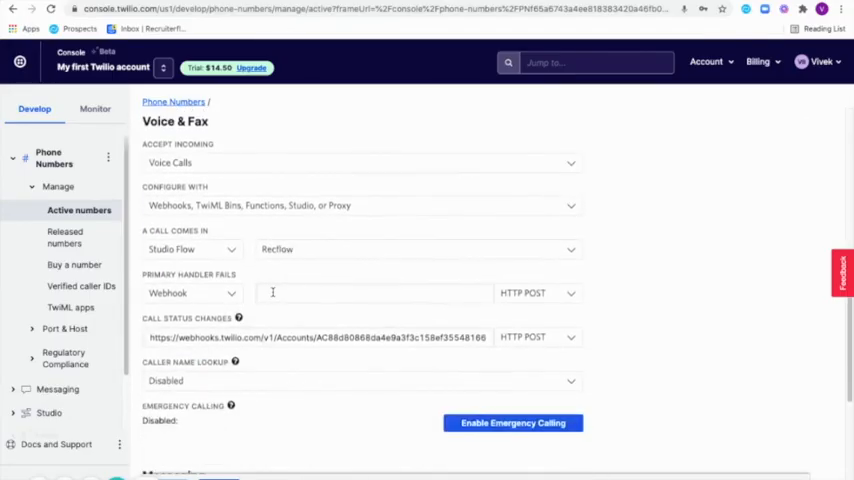
pyautogui.scroll(-3)
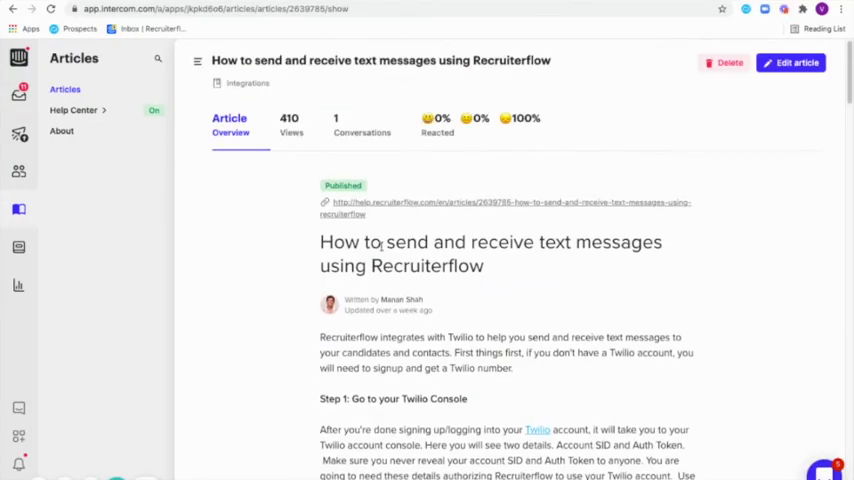
pyautogui.moveTo(503, 262)
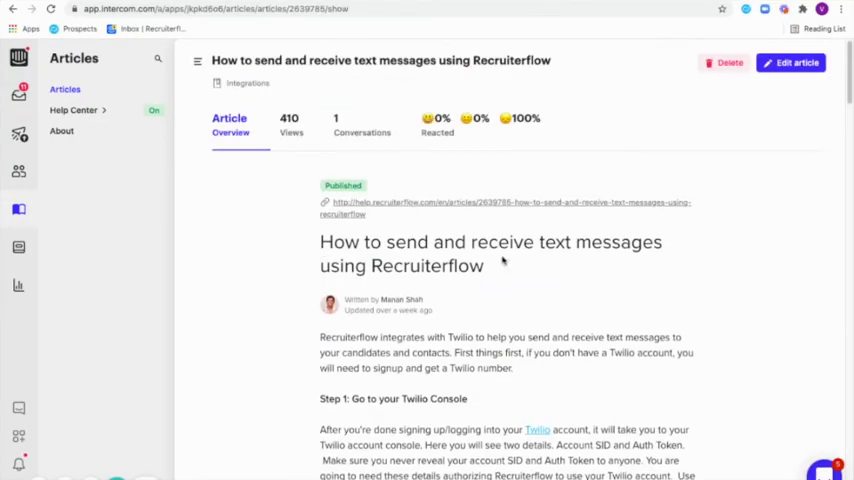
pyautogui.scroll(-3)
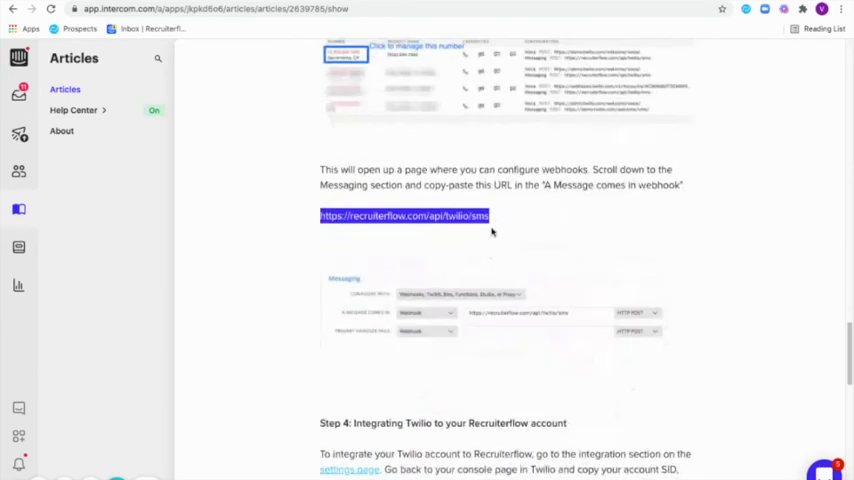
pyautogui.click(495, 217)
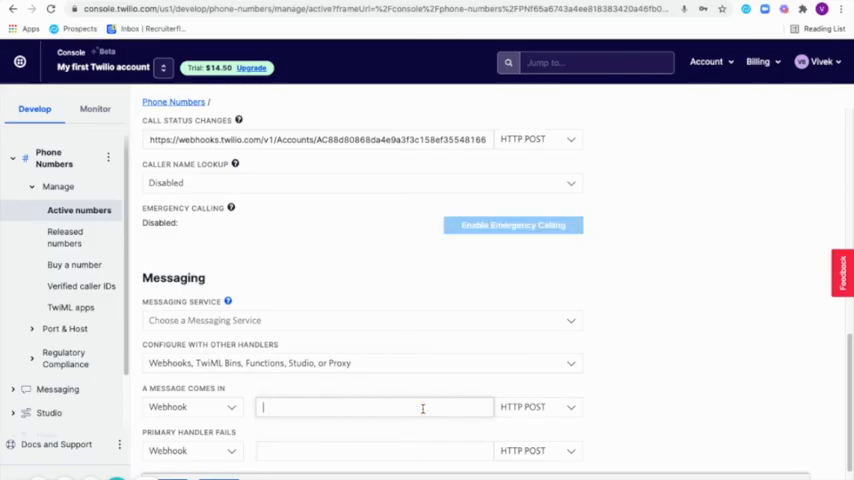
pyautogui.write('https://recruiterflow.com/api/twilio/sms')
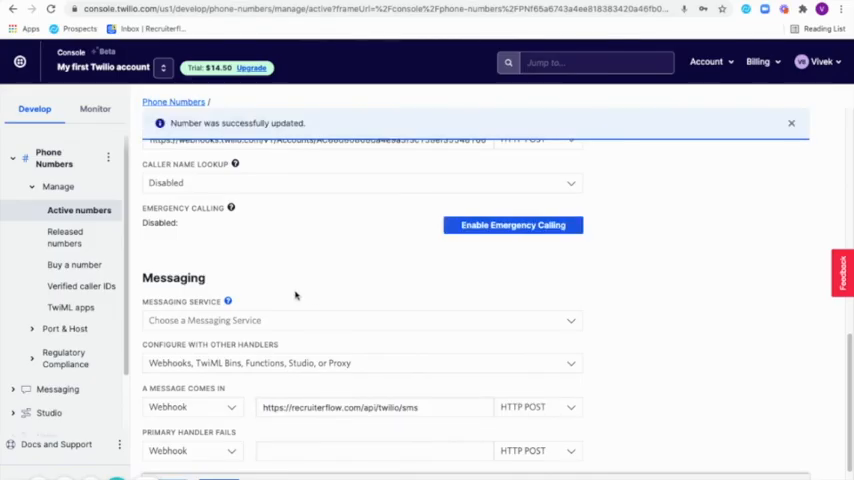
pyautogui.moveTo(490, 62)
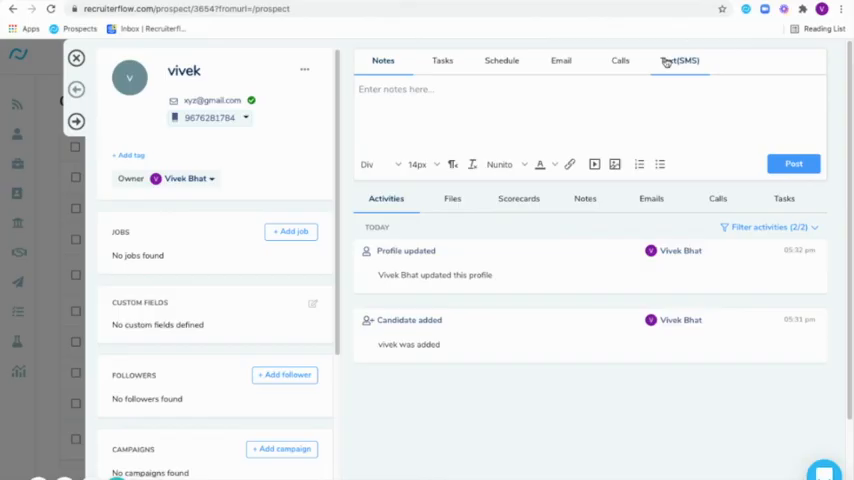
# - Open the Text (SMS) tab on candidate vivek's profile
pyautogui.click(681, 61)
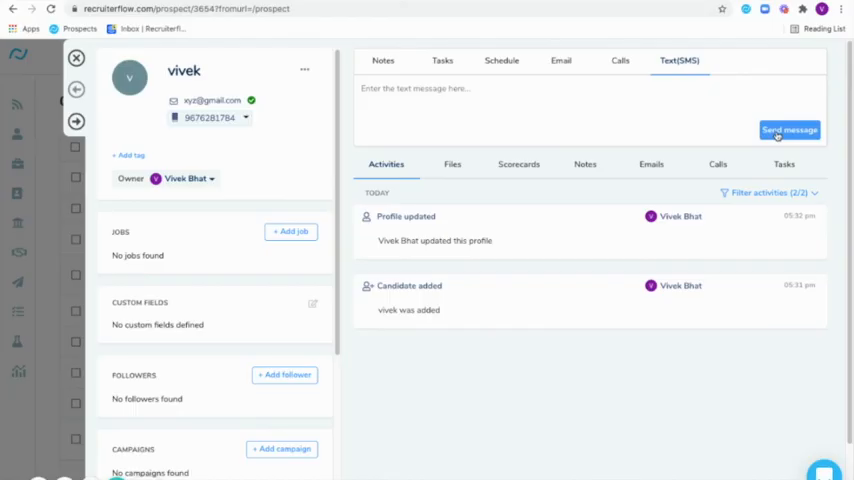
pyautogui.moveTo(197, 400)
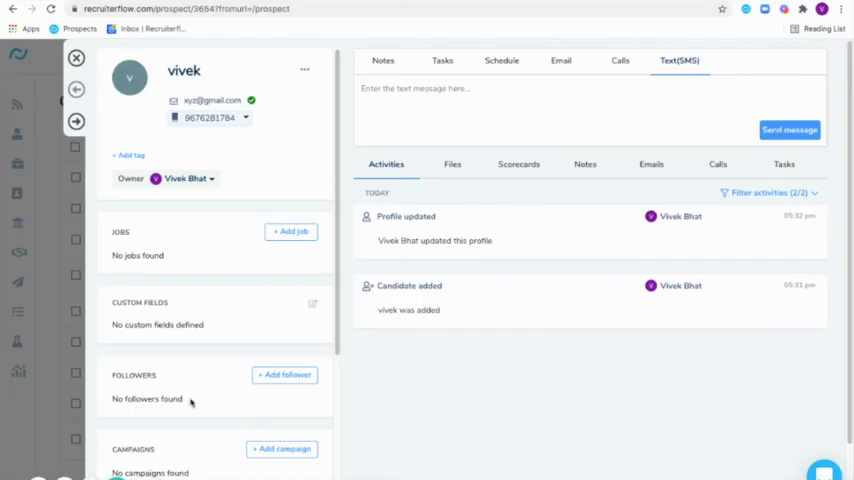